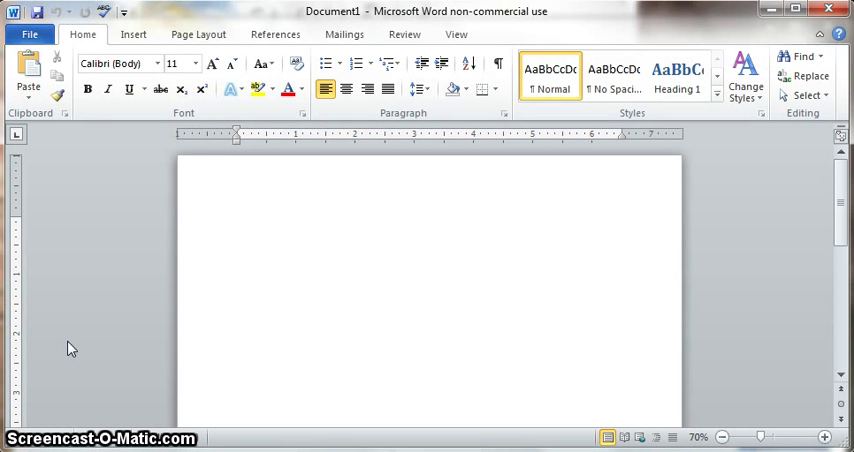
# Write the word Typing on the blank page.
pyautogui.click(236, 220)
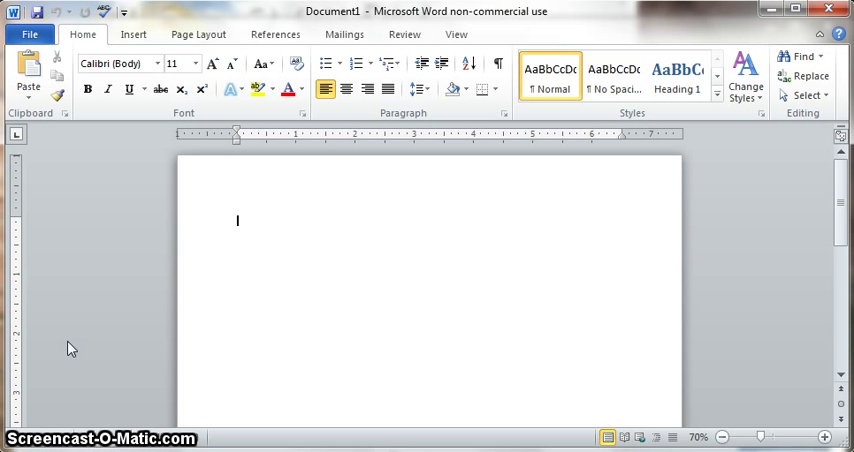
pyautogui.write('ty')
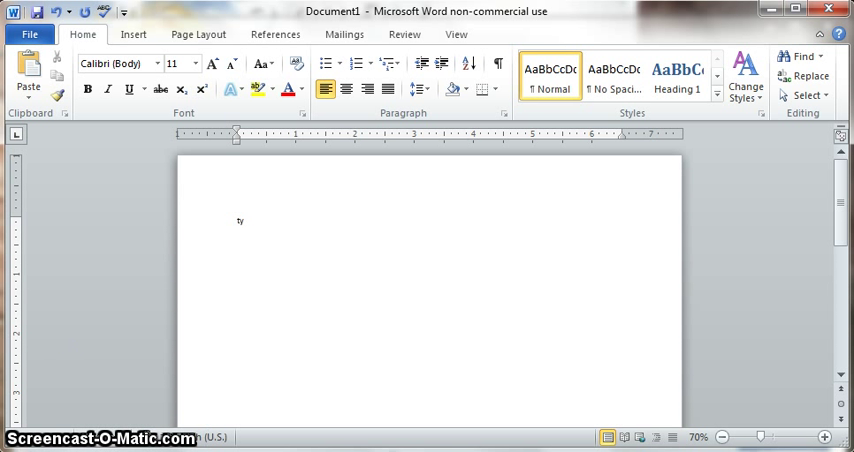
pyautogui.write('Typing')
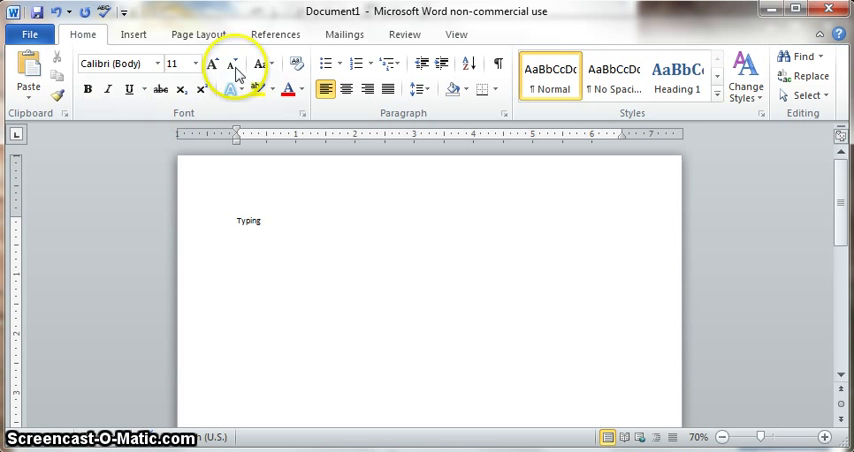
# Start adding a new citation source from References > Insert Citation.
pyautogui.click(276, 32)
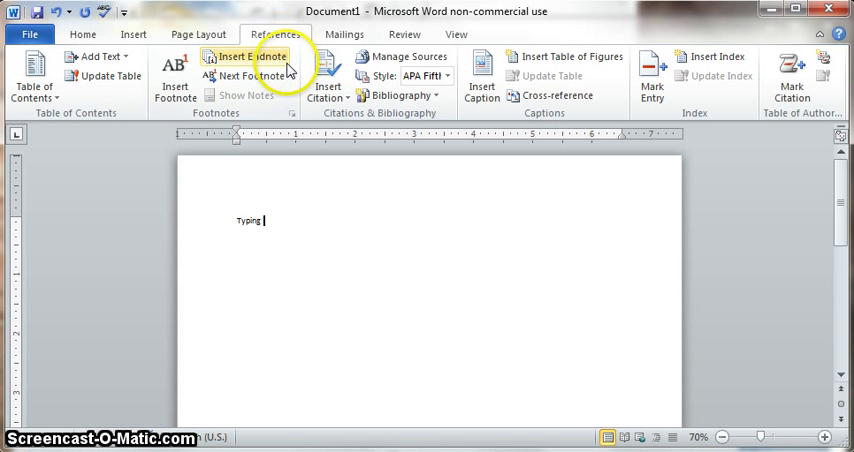
pyautogui.click(326, 90)
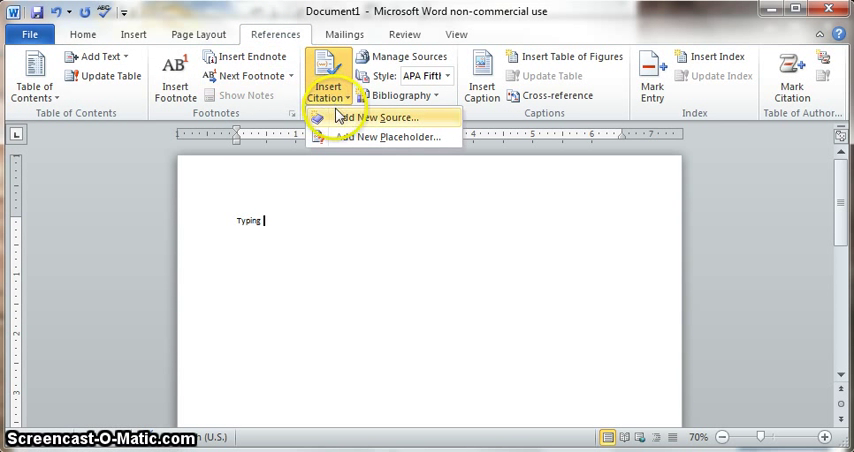
pyautogui.click(328, 92)
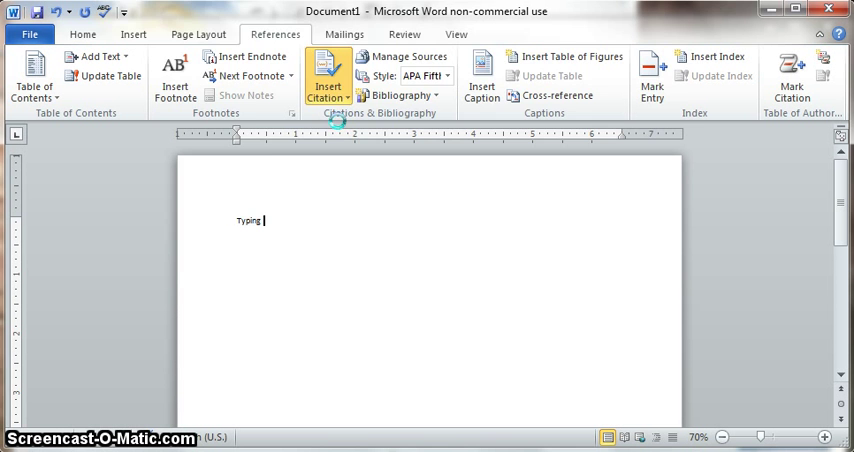
# Make the source a Web site with page name NAEYC.
pyautogui.click(328, 76)
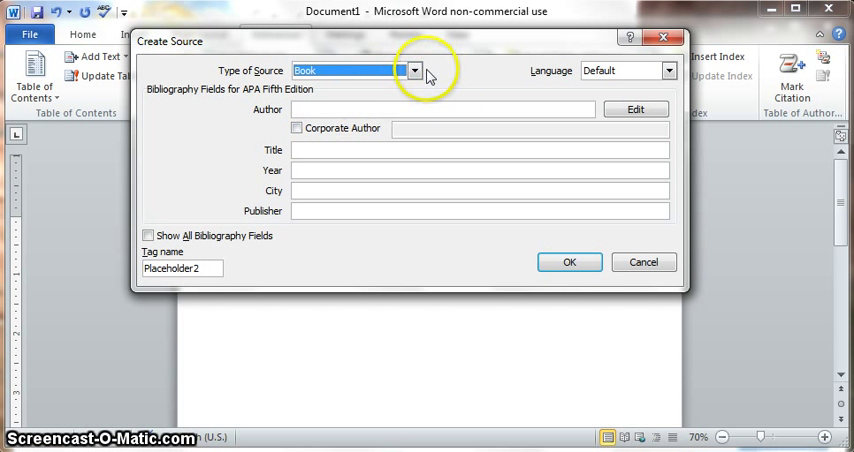
pyautogui.click(414, 70)
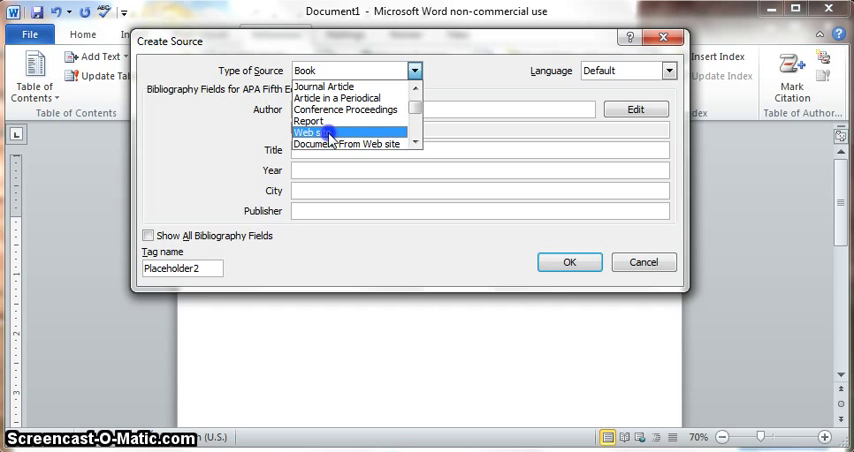
pyautogui.click(330, 132)
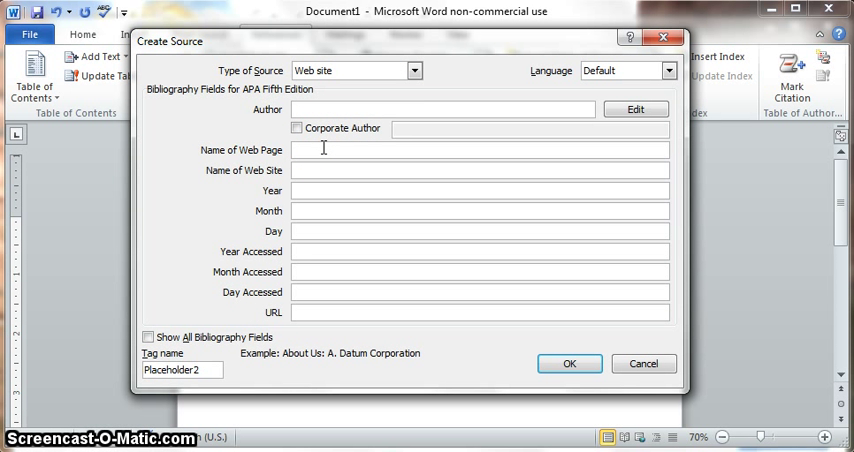
pyautogui.write('NAEYC')
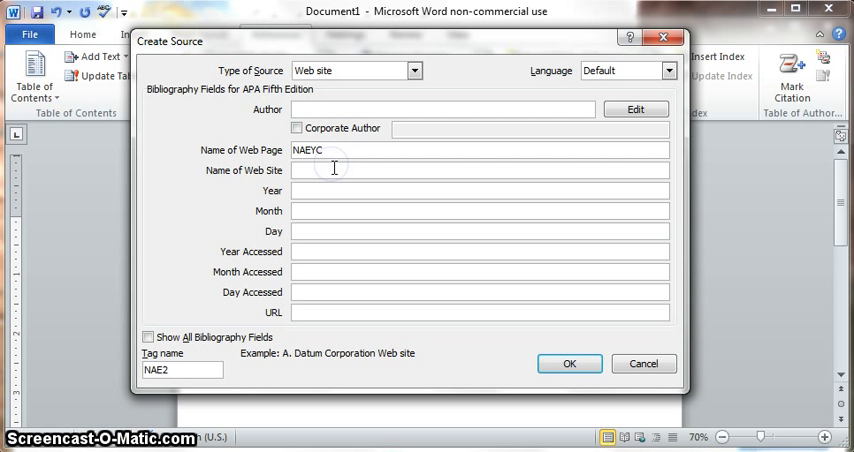
pyautogui.write('Devel')
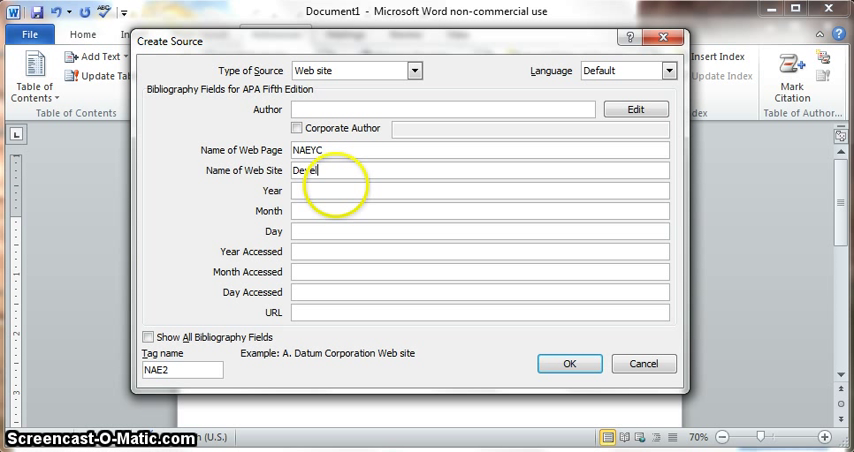
pyautogui.write('opmentally')
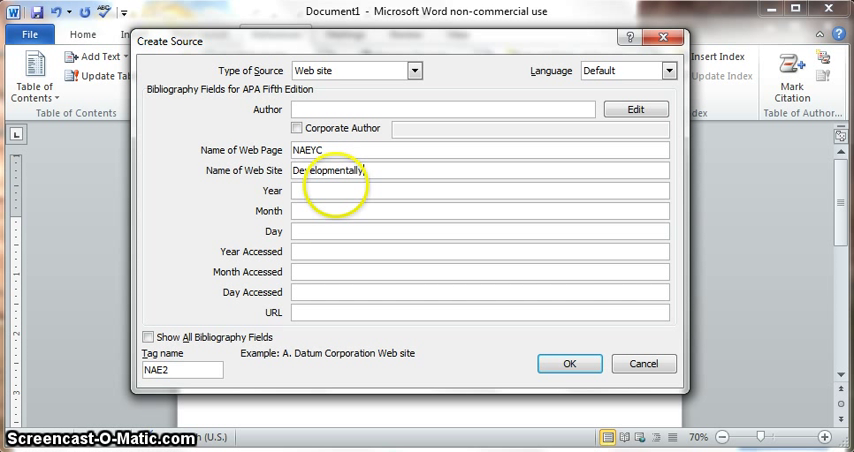
pyautogui.write('Approprai')
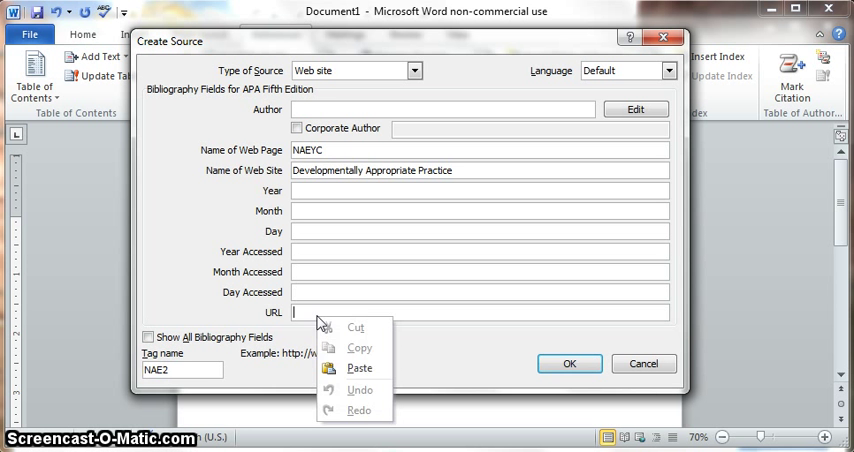
pyautogui.click(360, 368)
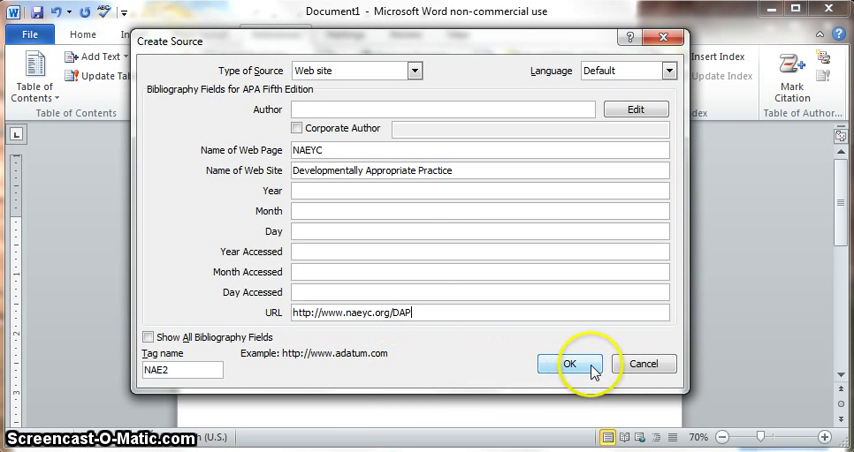
# Save the NAEYC source, write Continue, and cite NAEYC again after it.
pyautogui.click(570, 364)
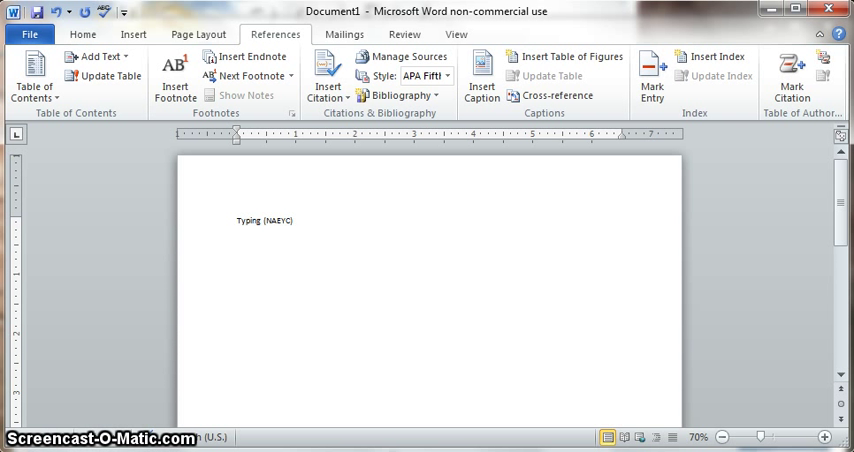
pyautogui.write('Continue')
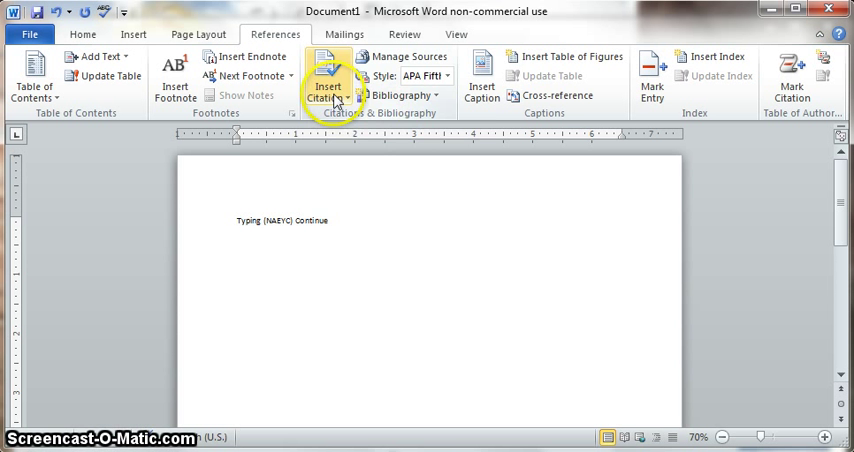
pyautogui.click(328, 80)
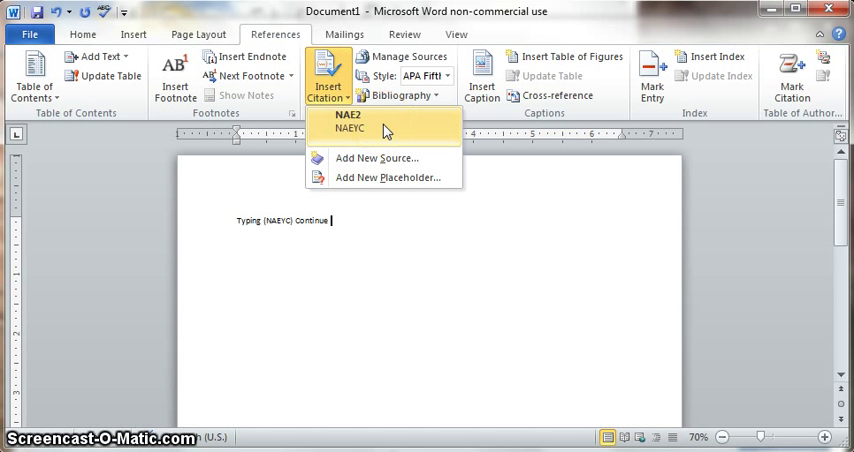
pyautogui.click(348, 122)
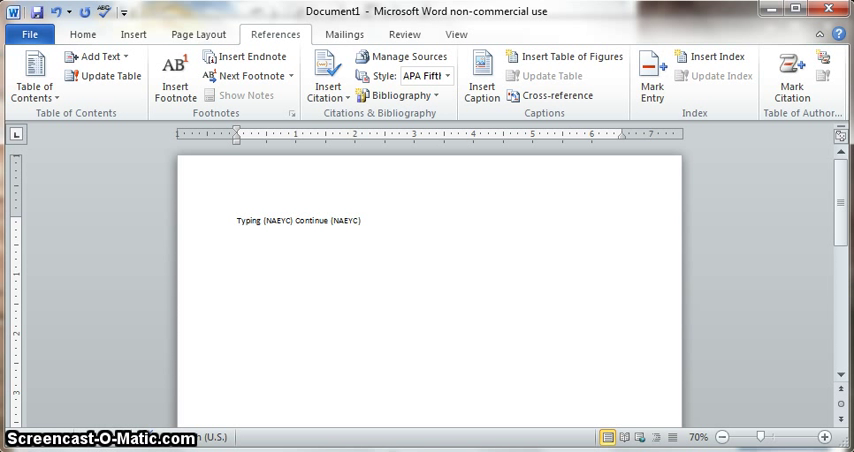
# Write Book on a new line and start a new citation source.
pyautogui.write('Book')
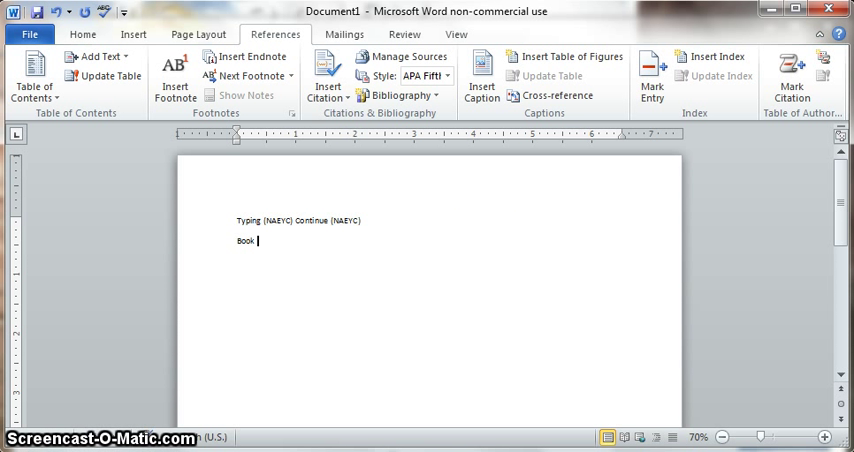
pyautogui.click(326, 72)
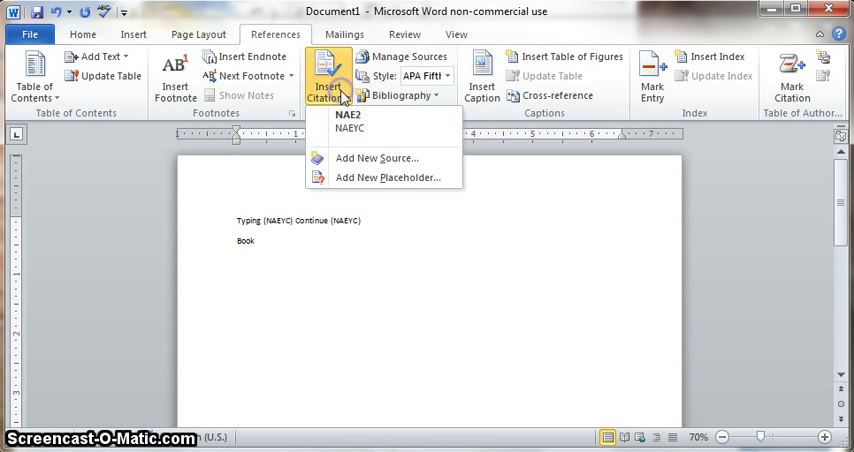
pyautogui.moveTo(376, 156)
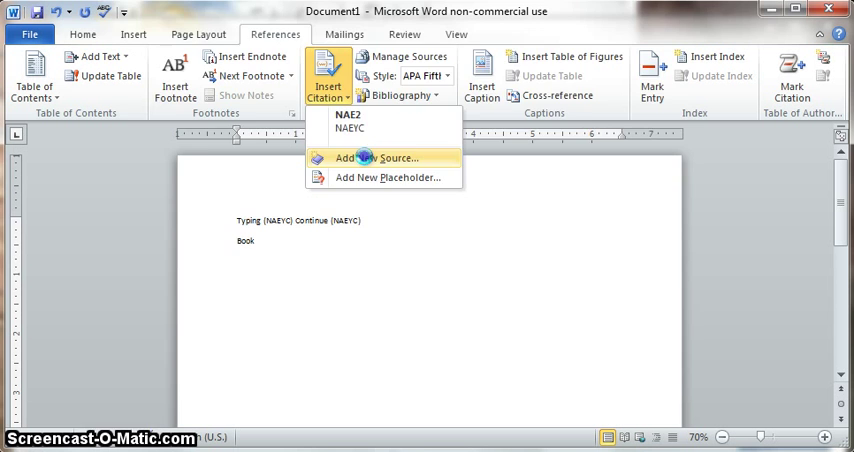
pyautogui.click(376, 156)
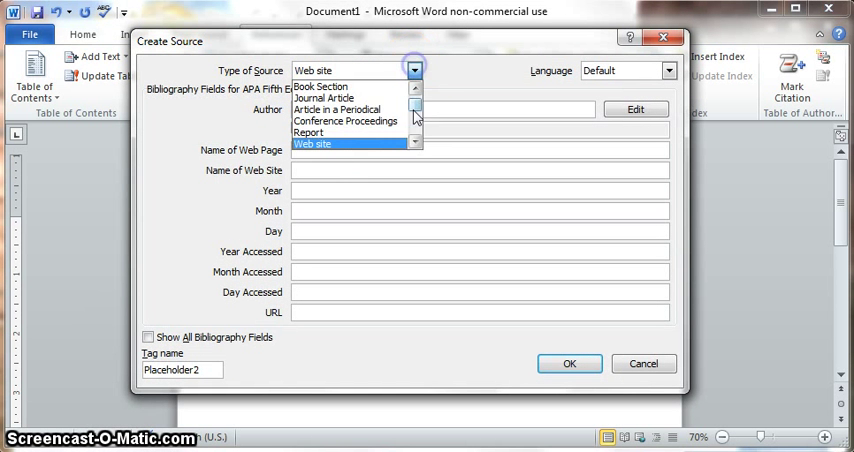
# Save a Book source by J.K. Rowling titled Harry Potter, cited as (Rowling).
pyautogui.click(320, 86)
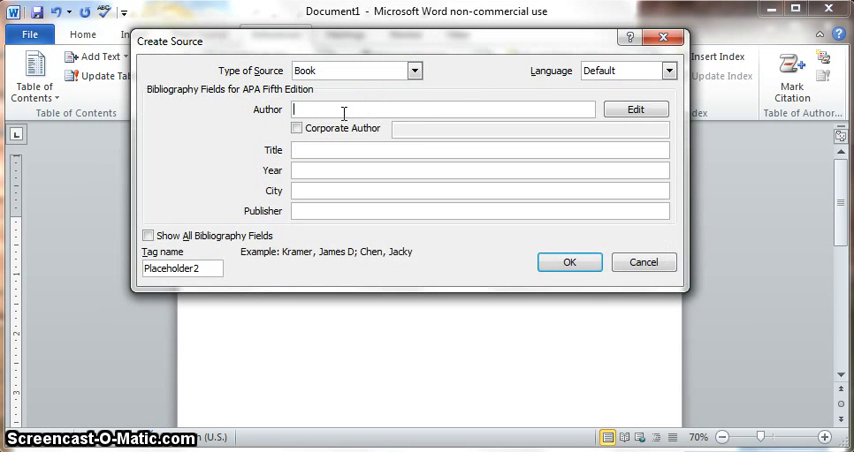
pyautogui.write('Jk')
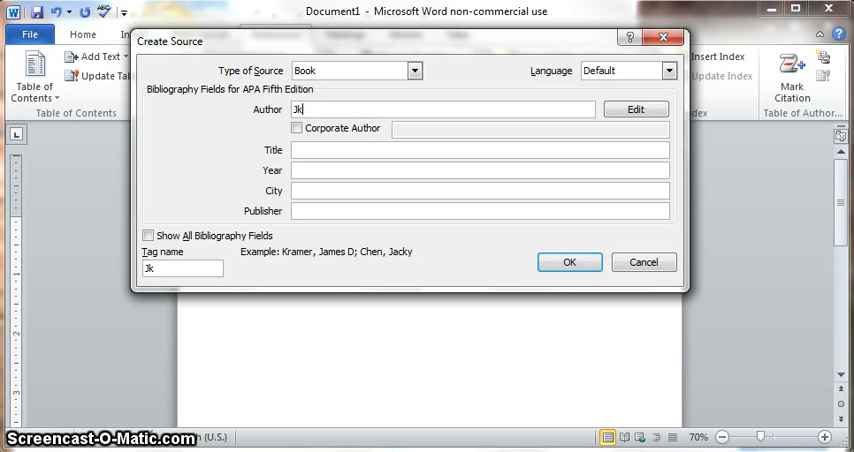
pyautogui.write('.K. Rowling')
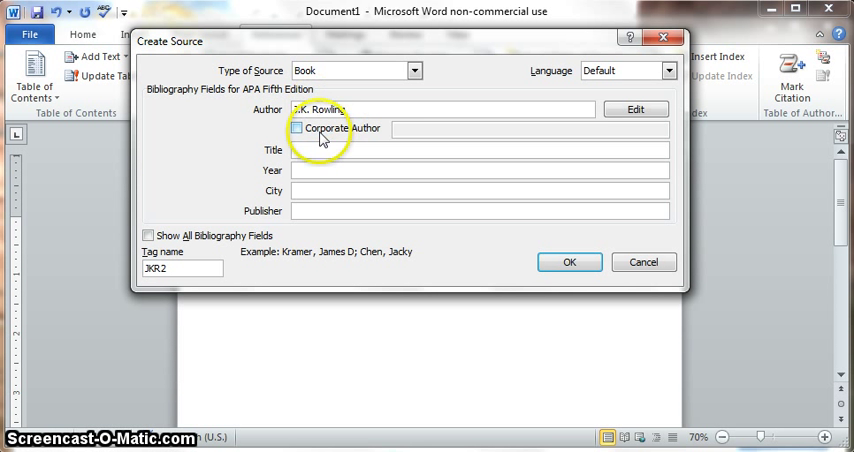
pyautogui.write('Harry Pott')
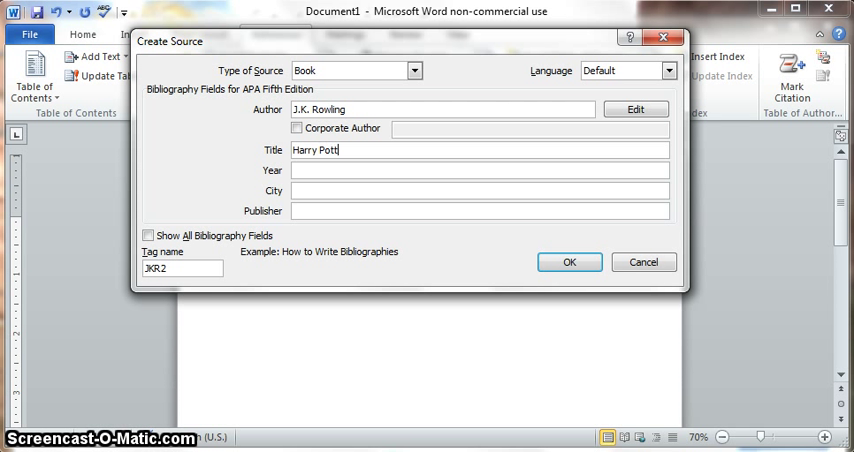
pyautogui.write('er')
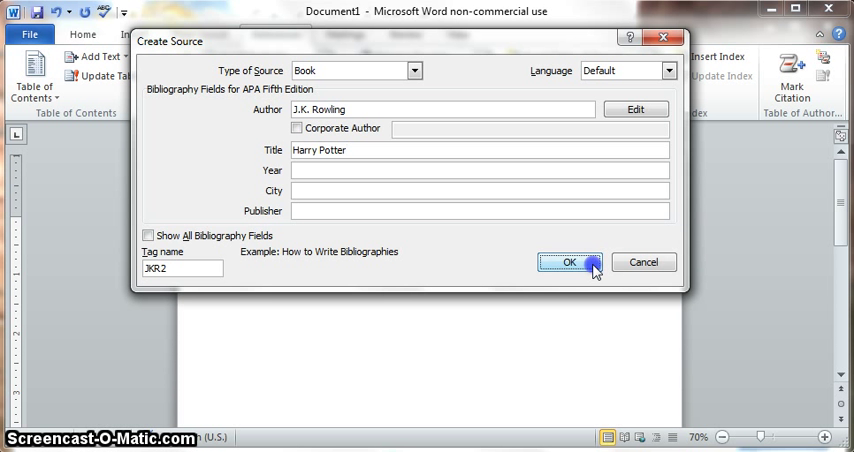
pyautogui.click(568, 262)
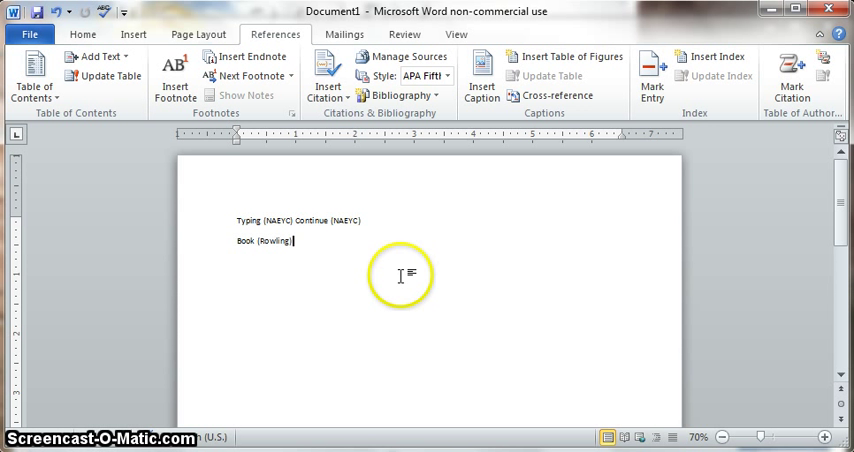
pyautogui.press('enter')
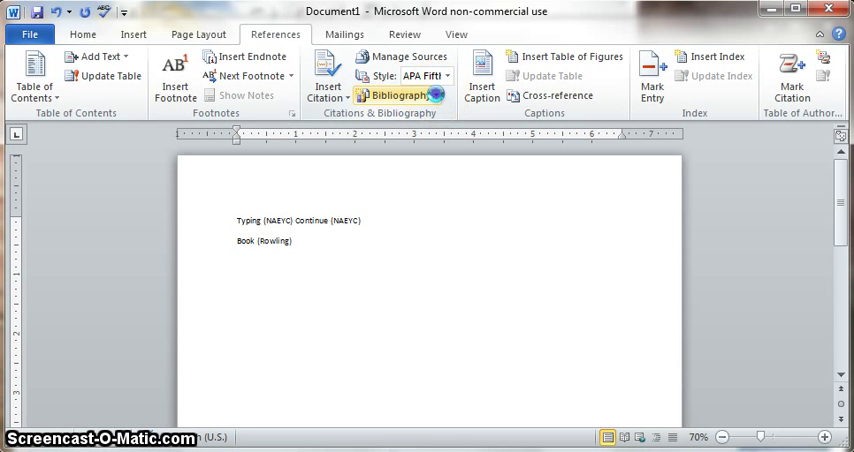
# Insert the built-in Works Cited bibliography below the text.
pyautogui.click(398, 96)
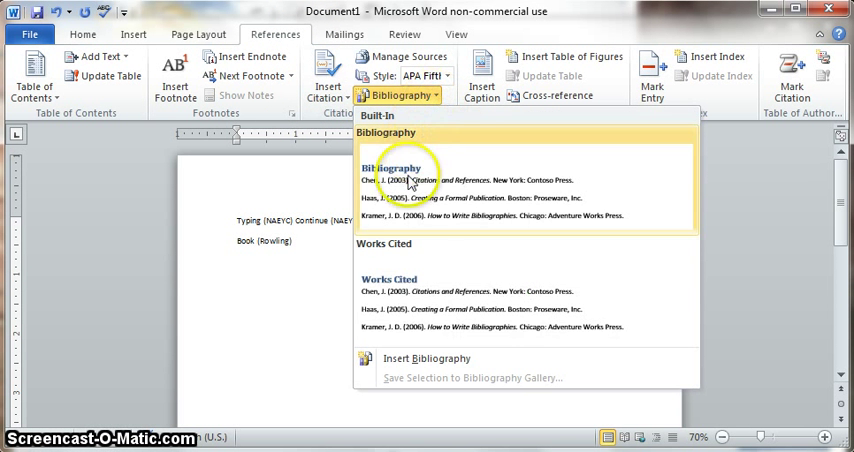
pyautogui.moveTo(390, 280)
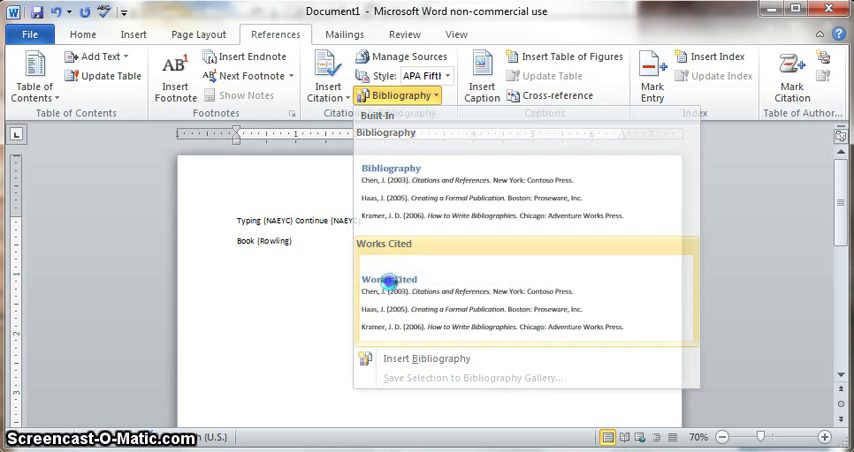
pyautogui.click(388, 280)
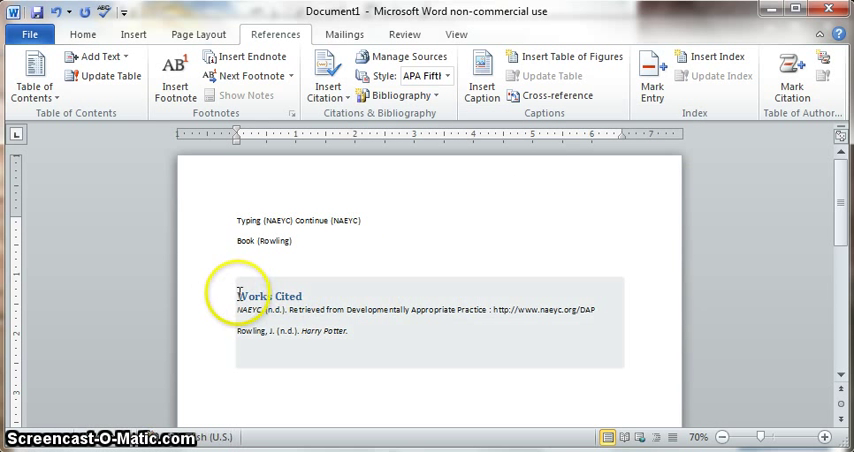